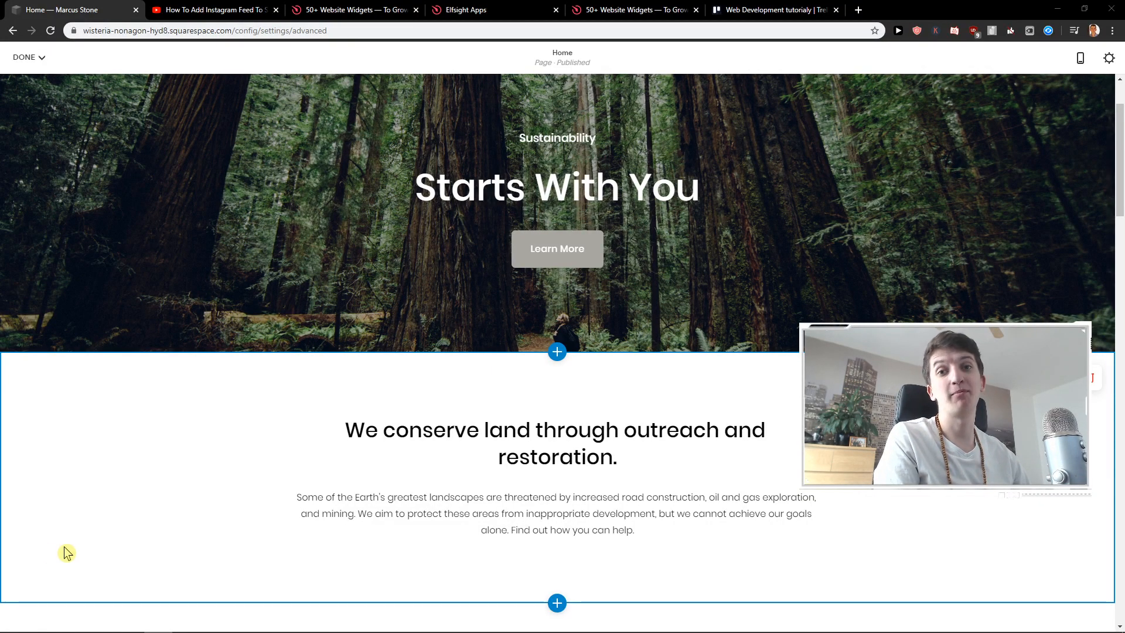
pyautogui.moveTo(210, 491)
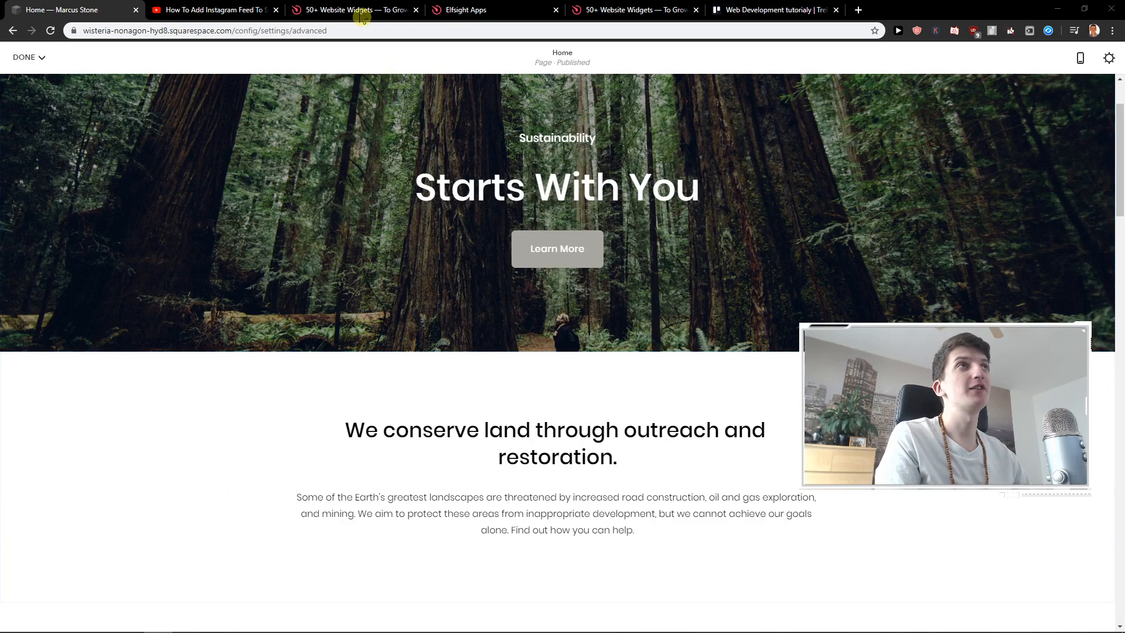
# - From the tutorial video's description, follow the elfsight.com link to the Elfsight site
pyautogui.click(212, 10)
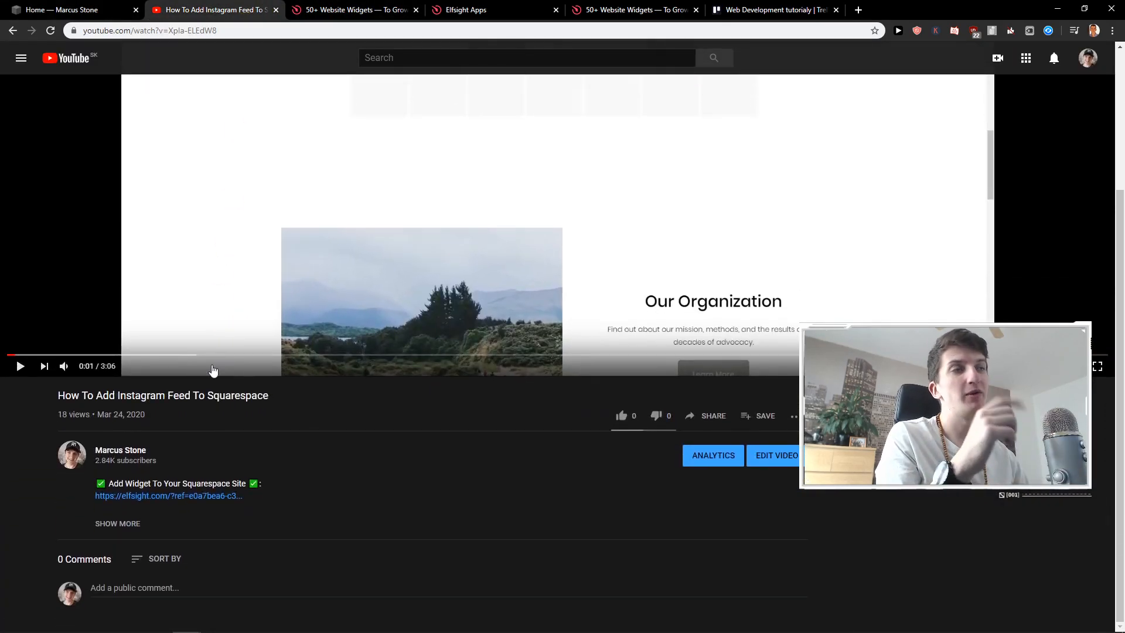
pyautogui.moveTo(208, 504)
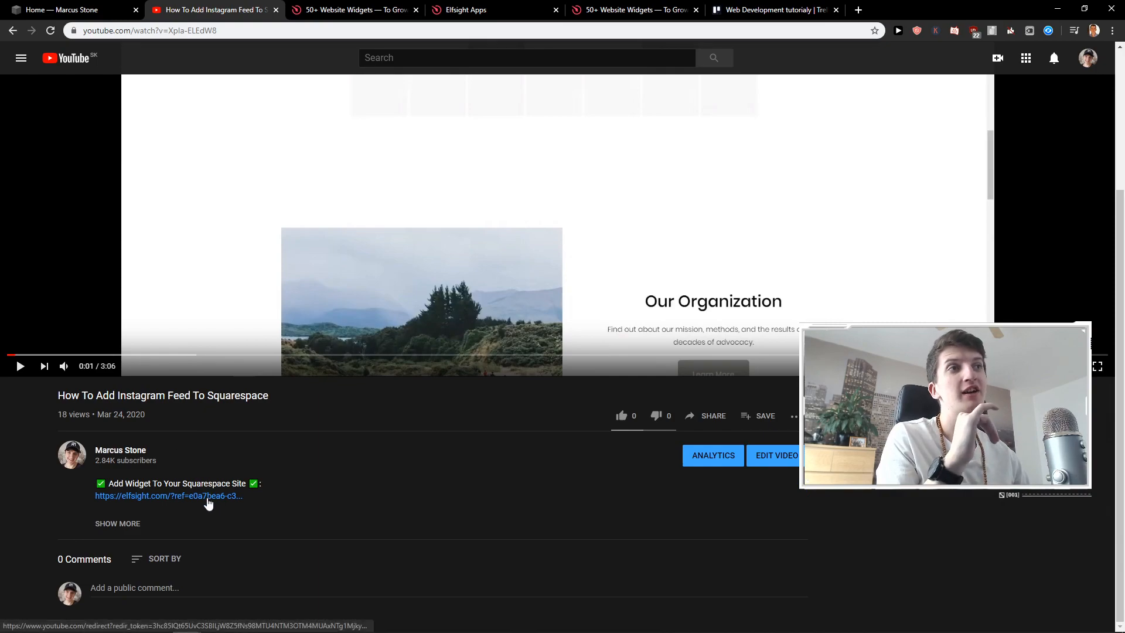
pyautogui.click(168, 496)
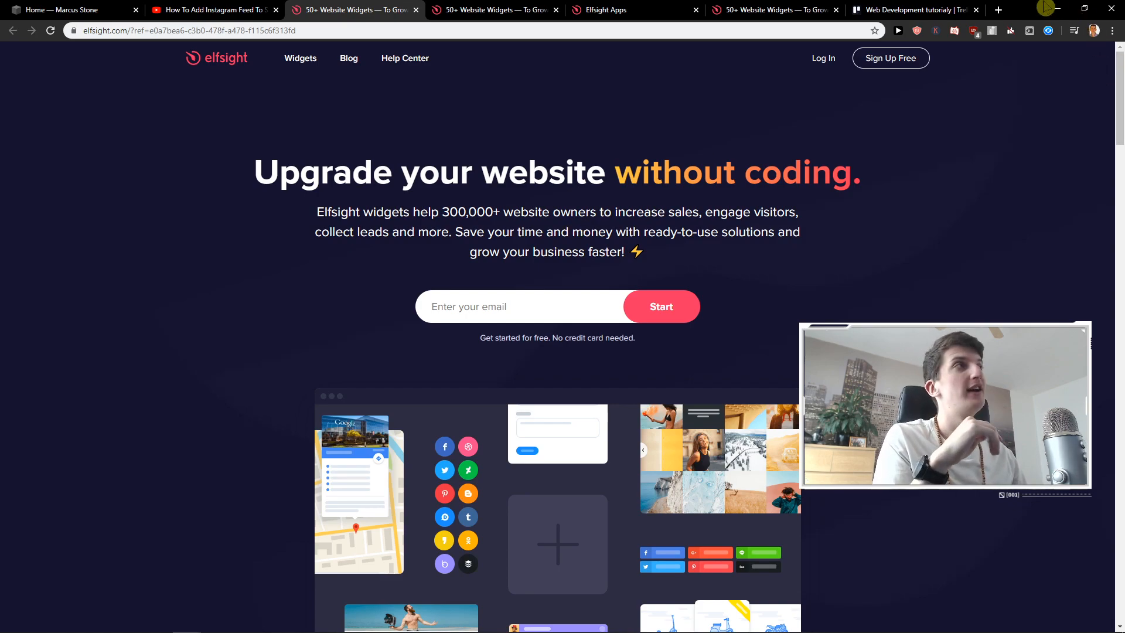
pyautogui.moveTo(823, 59)
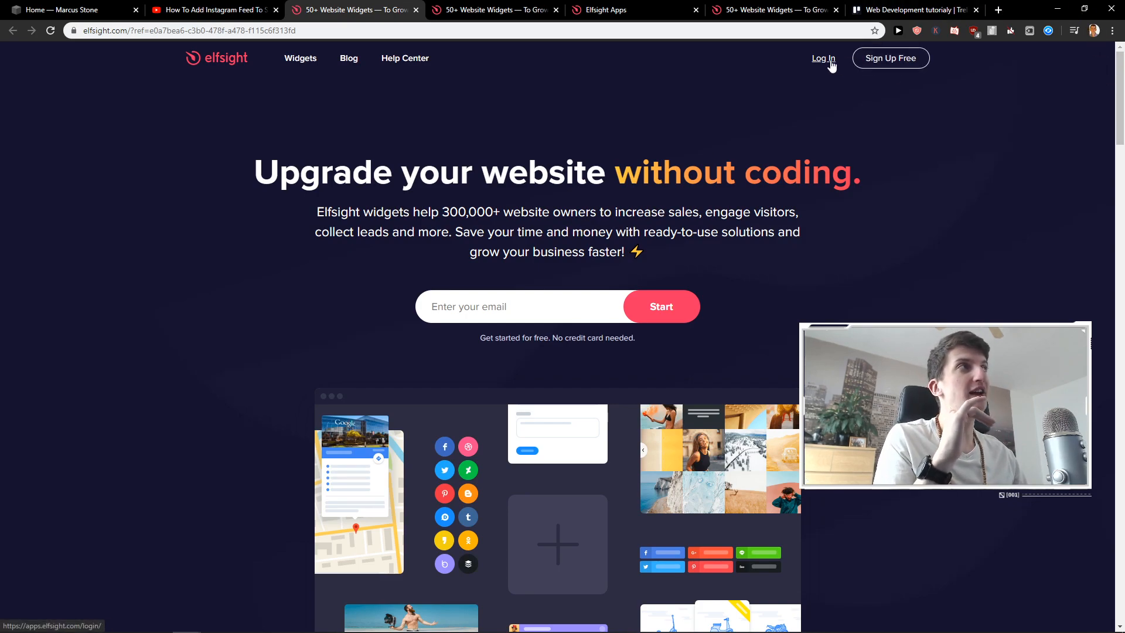
# - Log in, search the applications for 'paypal' and start a new PayPal Button widget
pyautogui.click(822, 58)
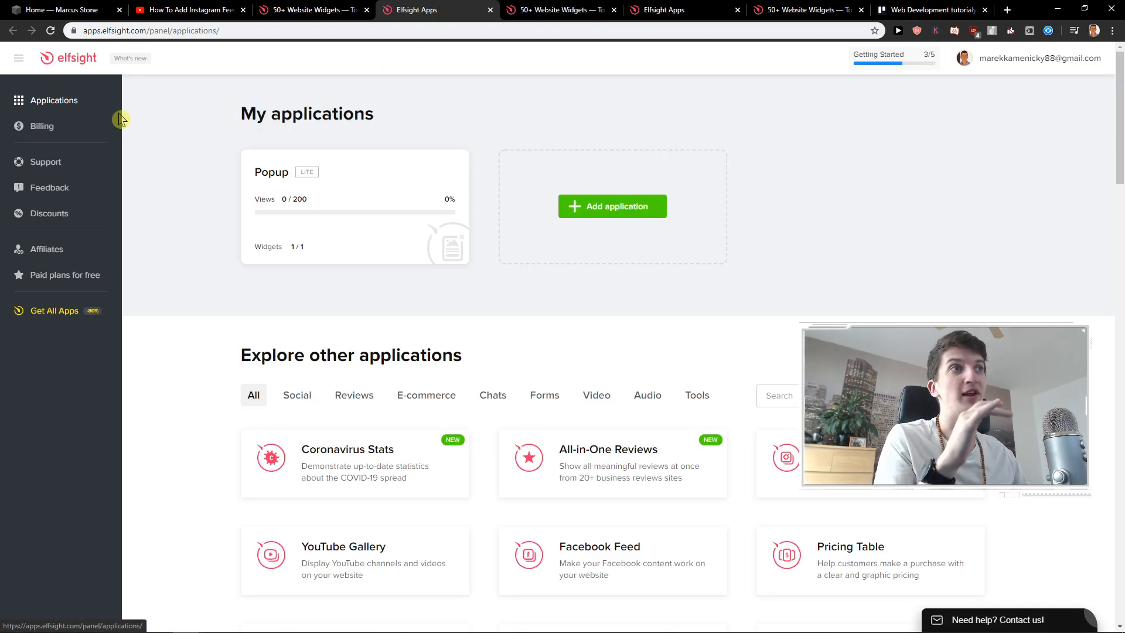
pyautogui.write('p')
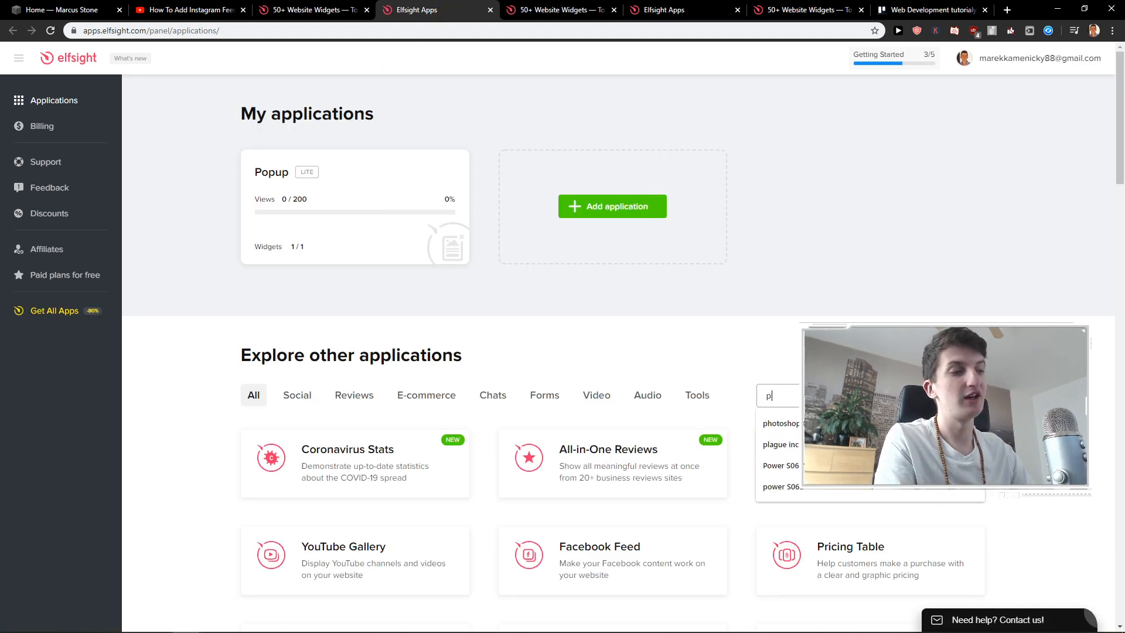
pyautogui.write('aypal')
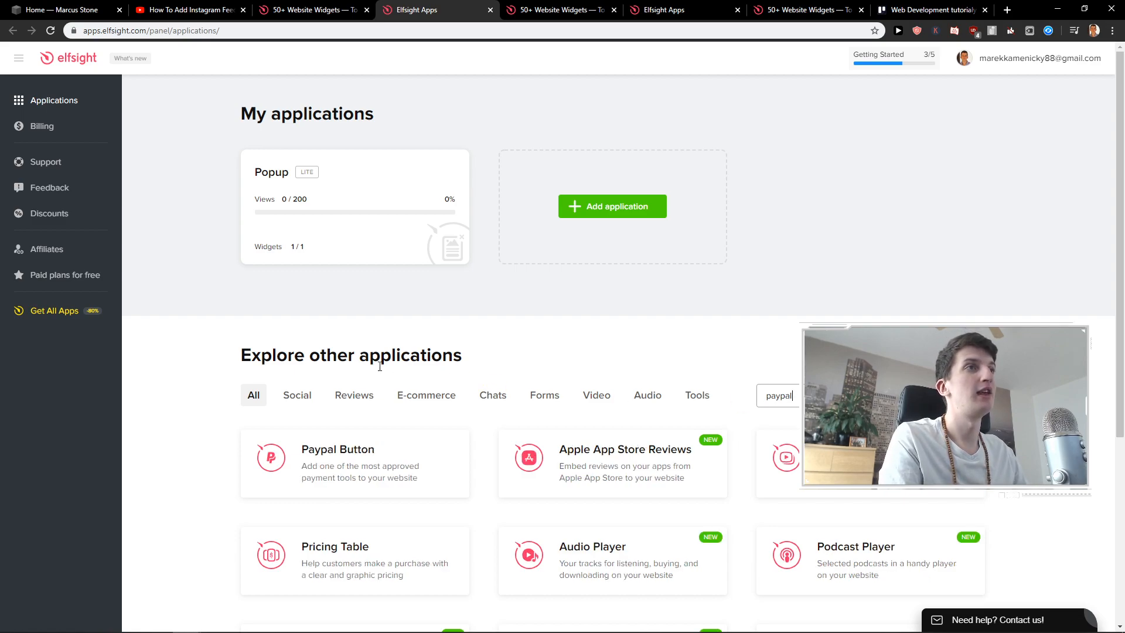
pyautogui.scroll(-3)
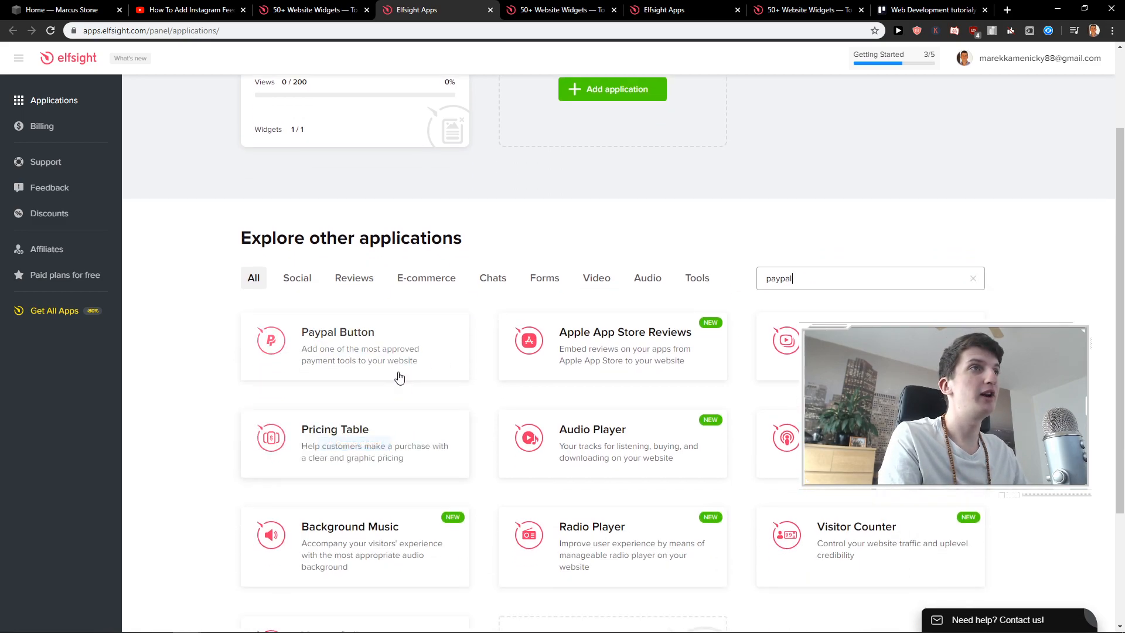
pyautogui.click(337, 332)
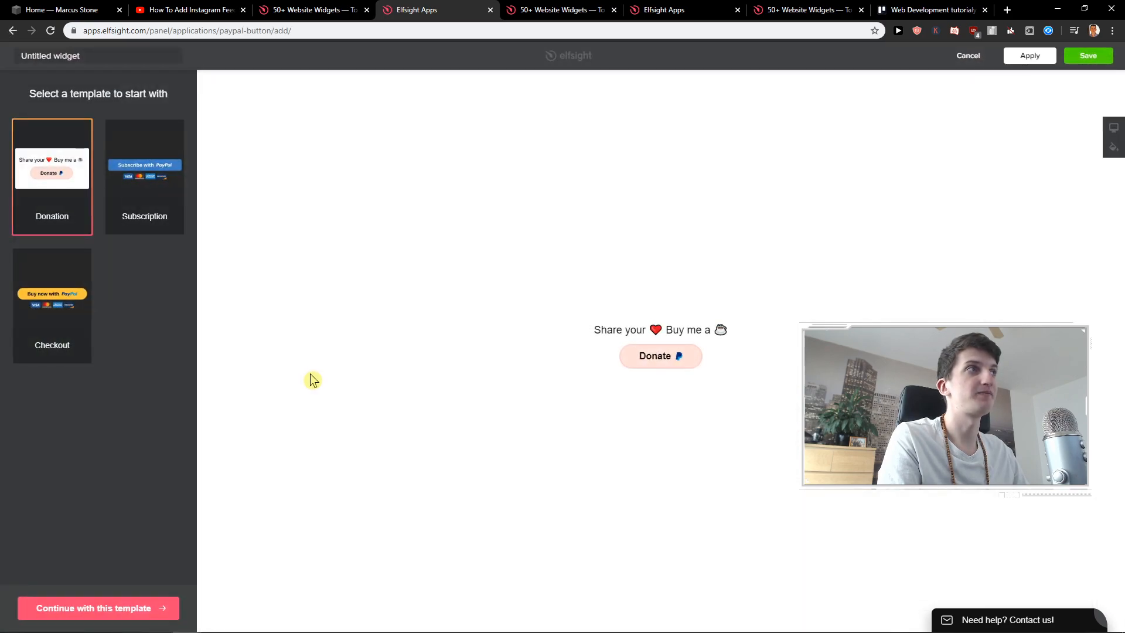
# - Preview the Subscription, Checkout and Donation templates, then continue with Donation
pyautogui.click(144, 176)
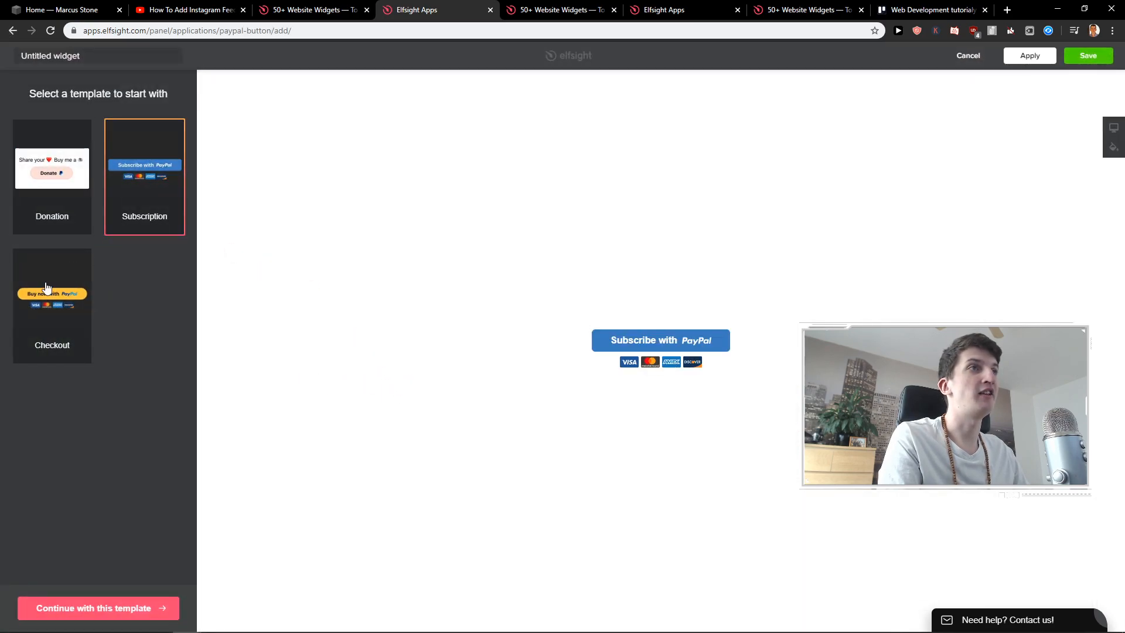
pyautogui.click(51, 305)
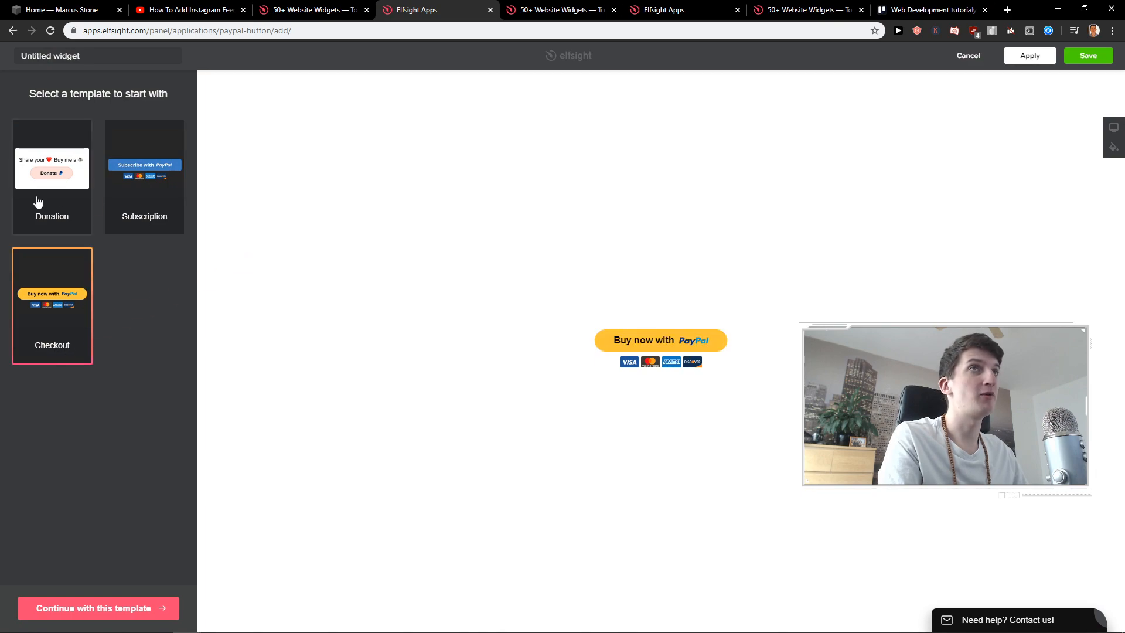
pyautogui.click(52, 166)
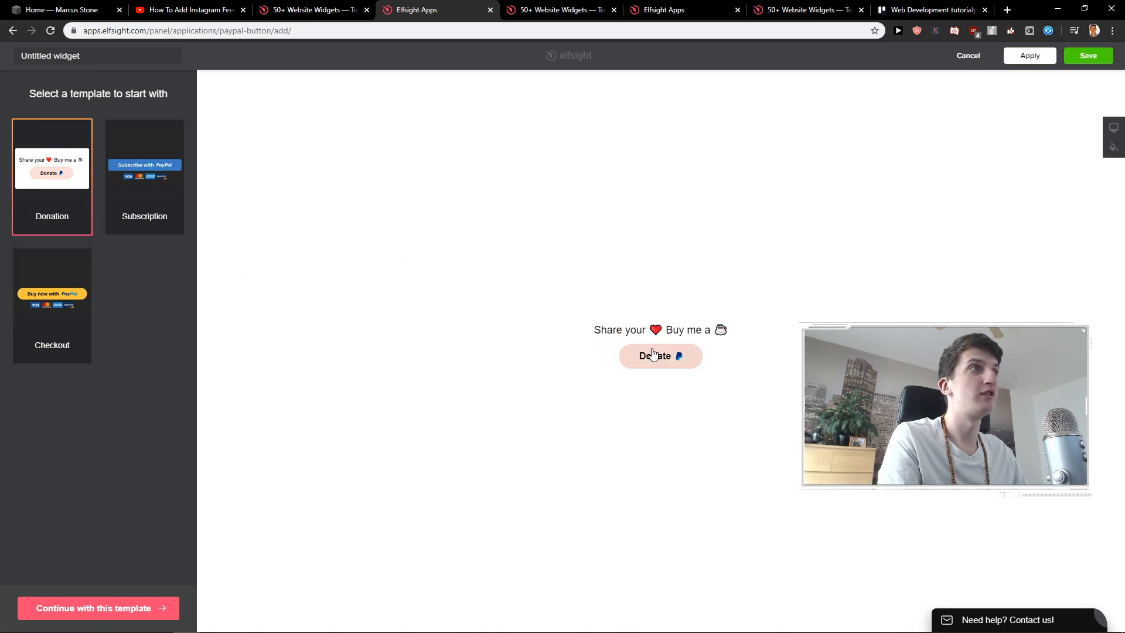
pyautogui.click(144, 176)
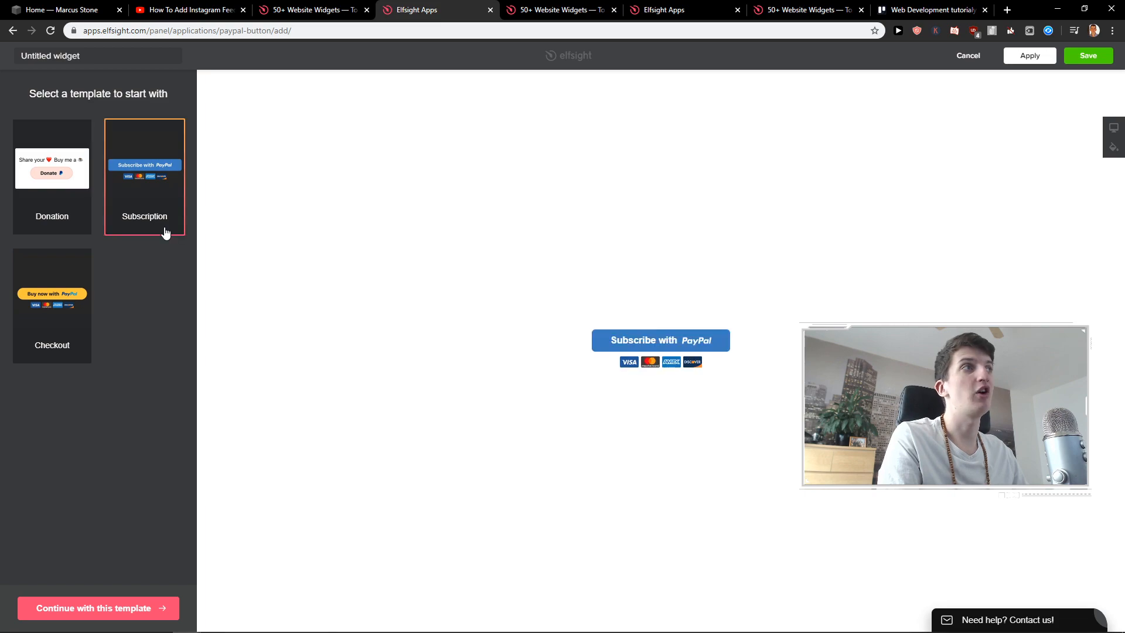
pyautogui.moveTo(43, 223)
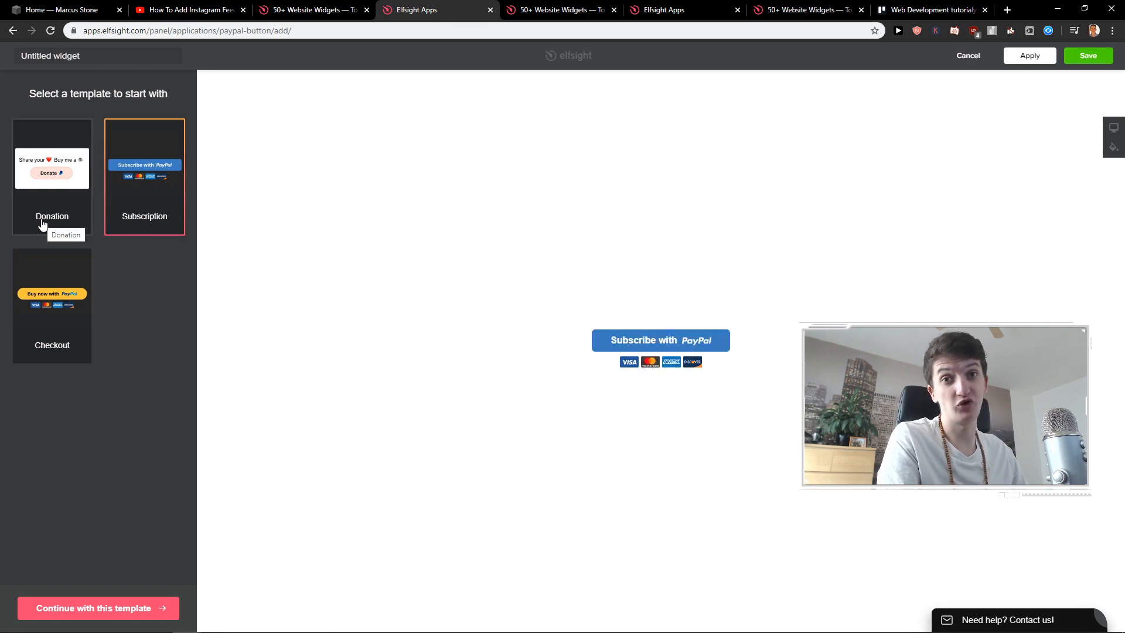
pyautogui.click(51, 172)
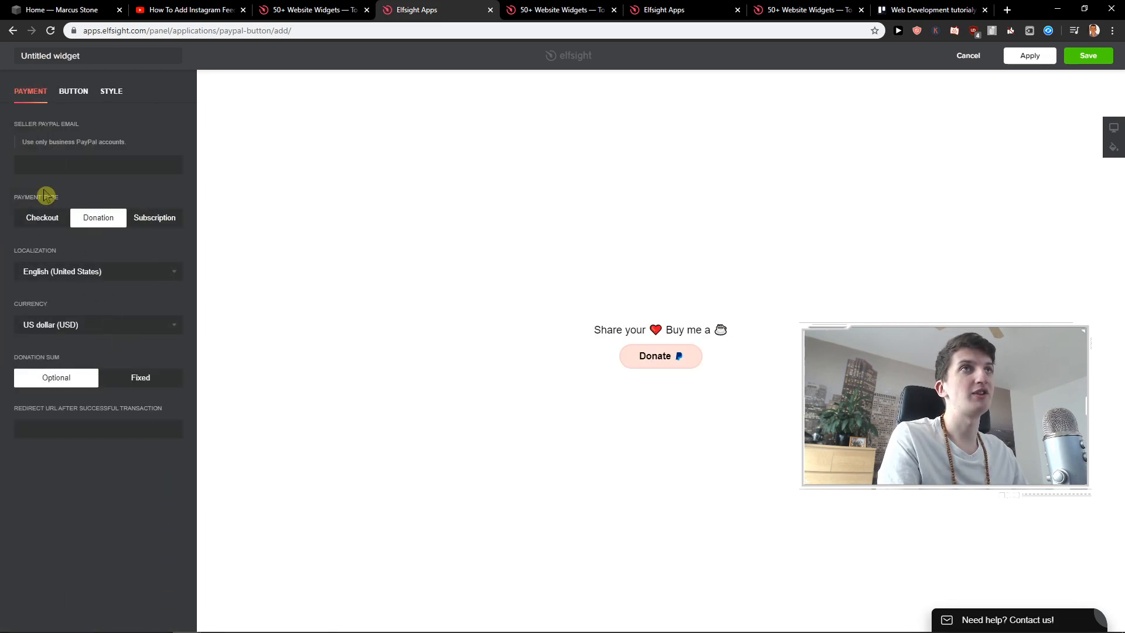
# - Keep the payment type as Donation and set the donation sum to Optional
pyautogui.click(98, 164)
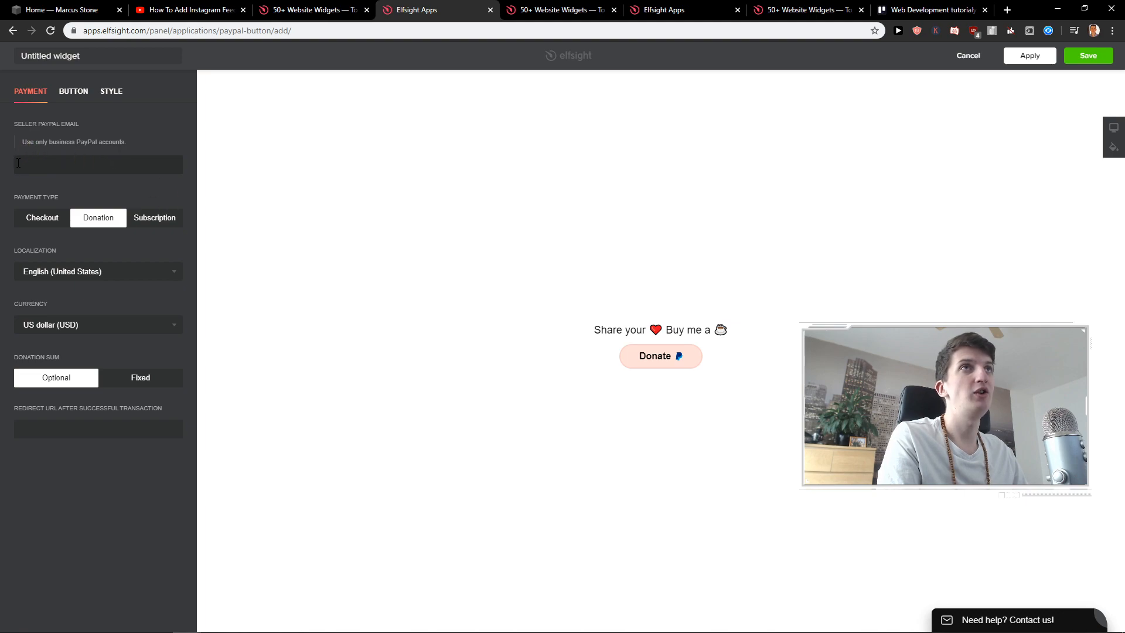
pyautogui.click(144, 218)
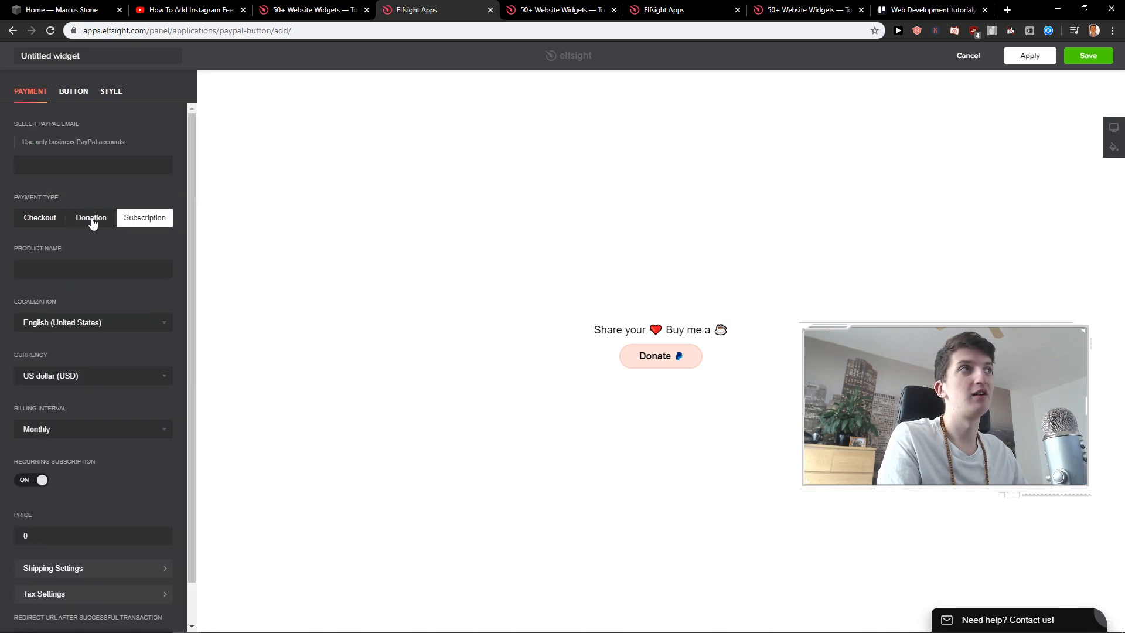
pyautogui.click(90, 218)
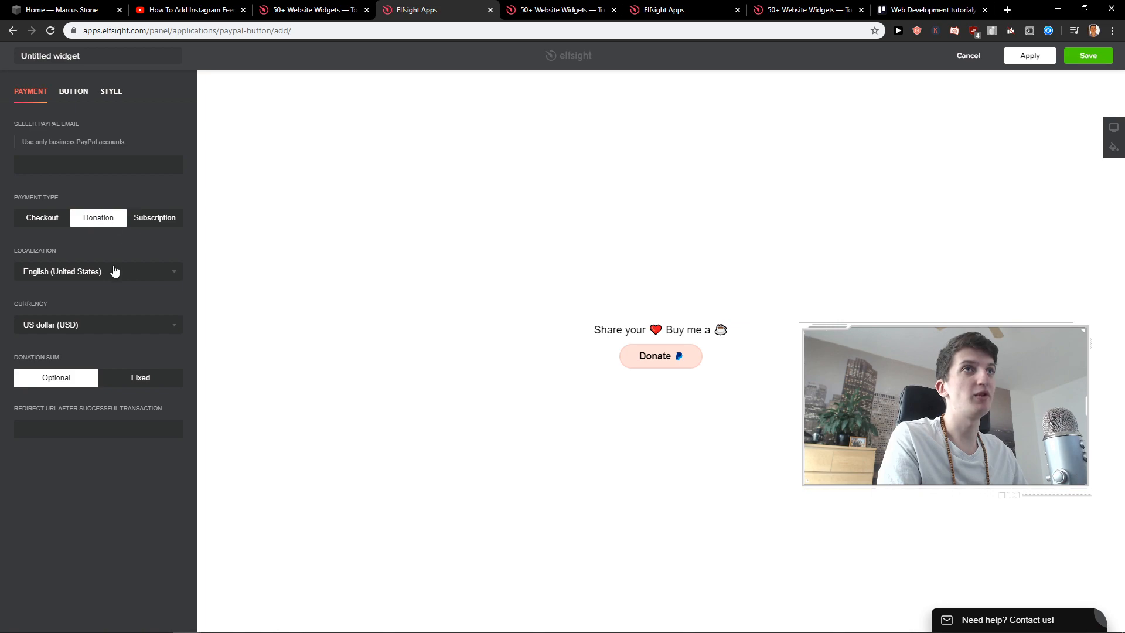
pyautogui.click(99, 270)
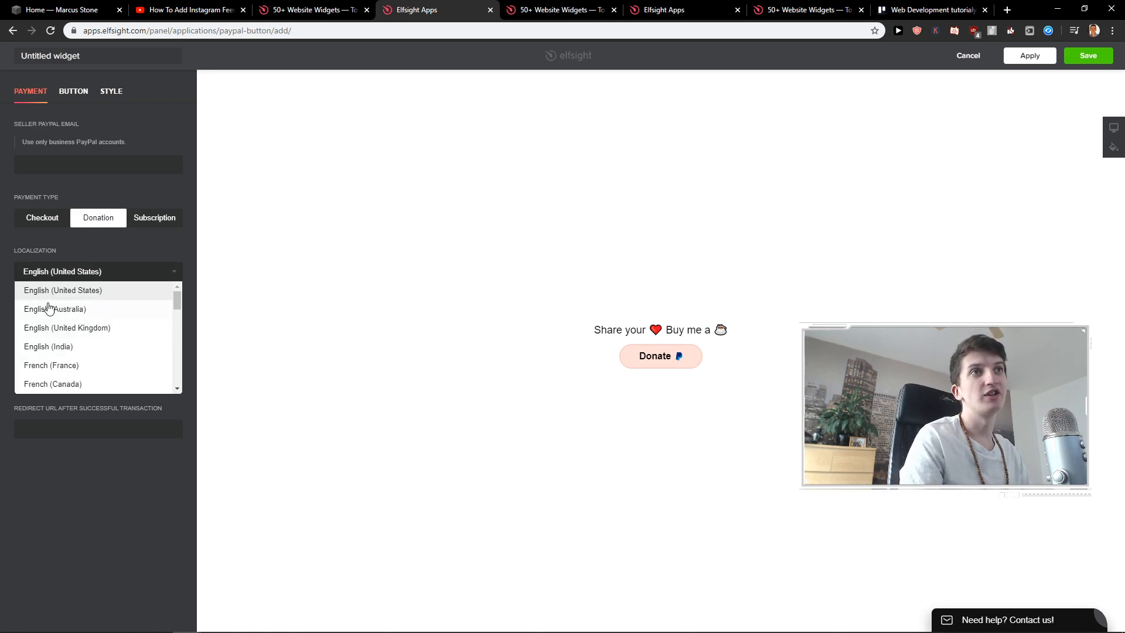
pyautogui.moveTo(165, 271)
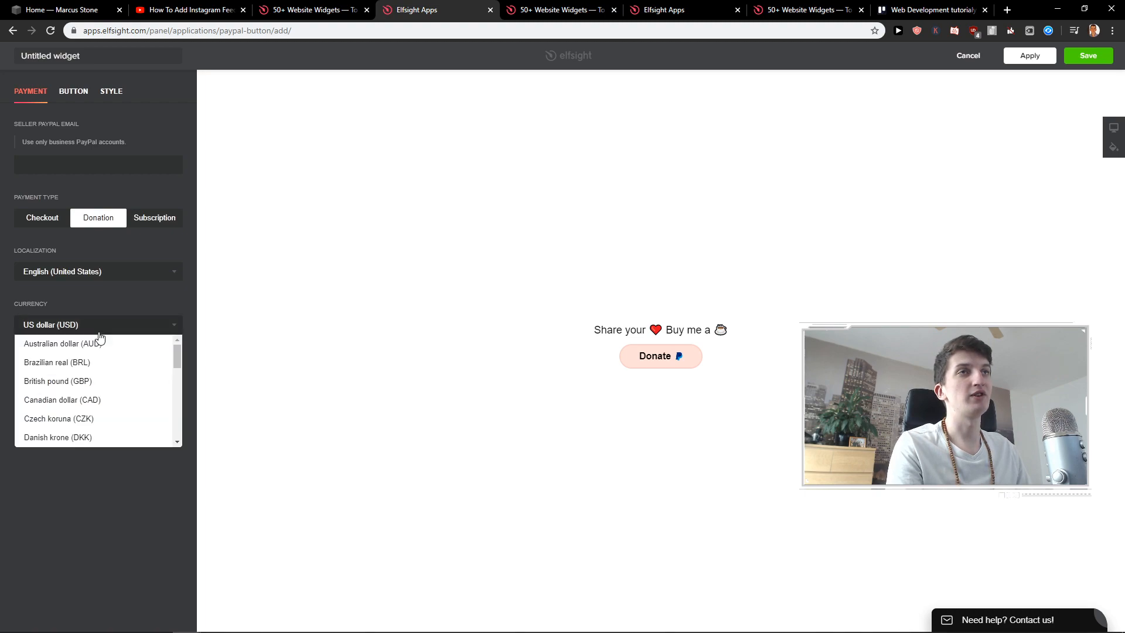
pyautogui.click(99, 325)
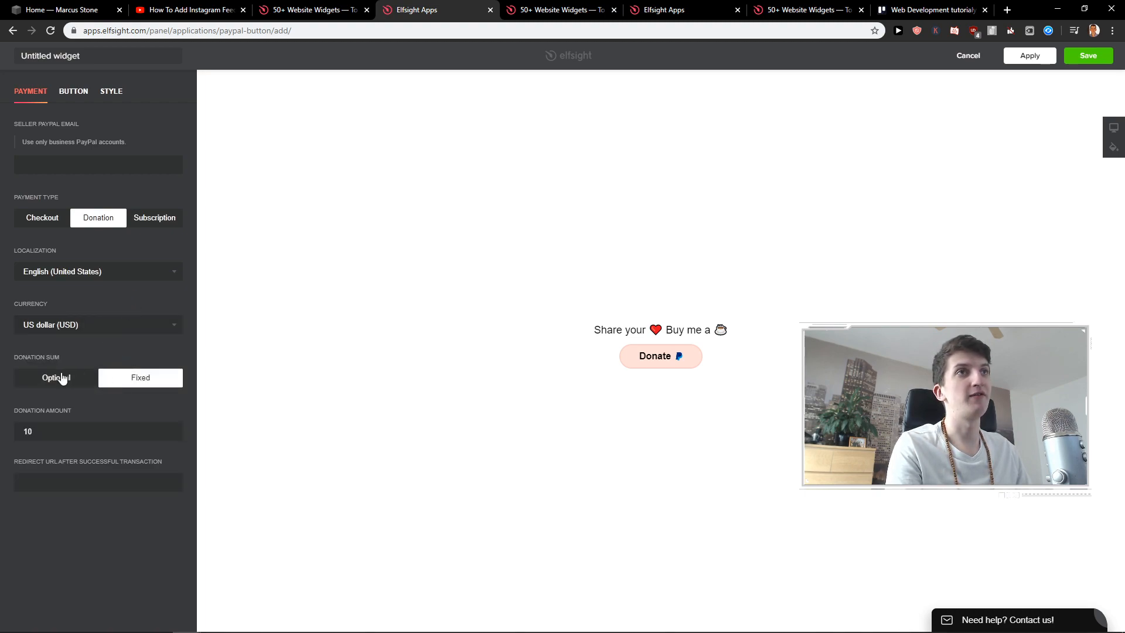
pyautogui.click(55, 377)
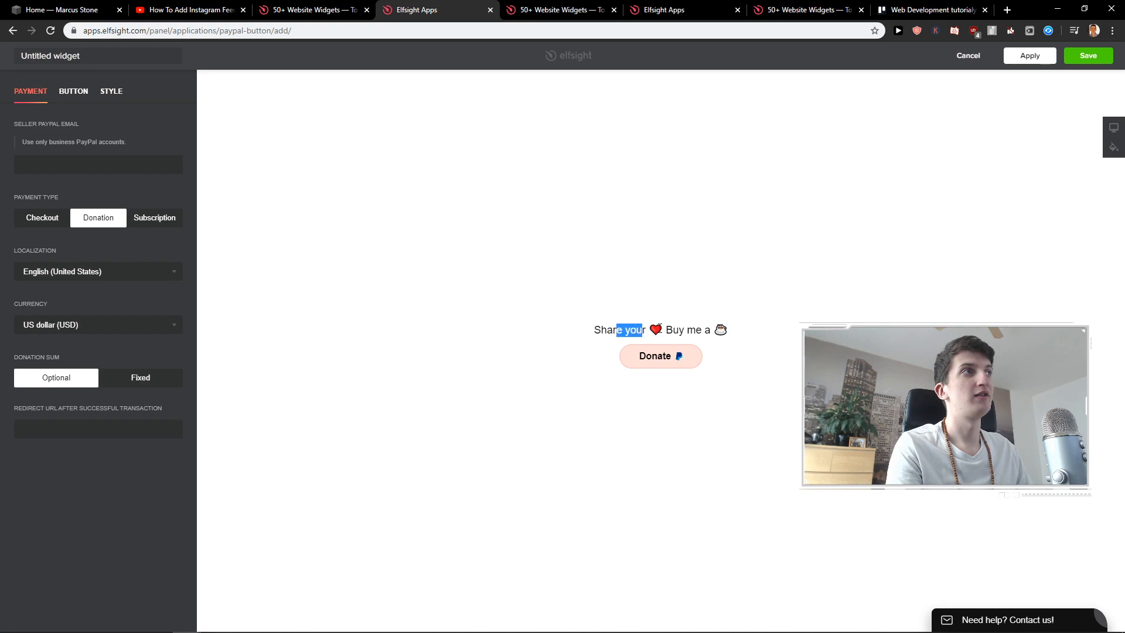
pyautogui.click(72, 92)
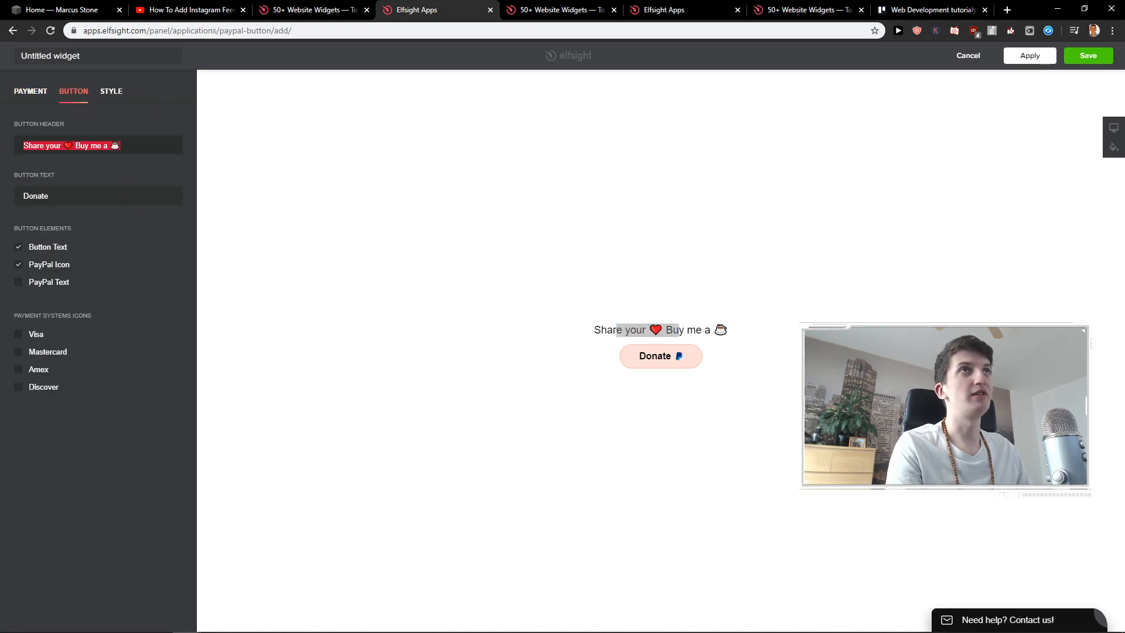
# - Set the button header to 'You can Support me here' and save the widget
pyautogui.write('Support m')
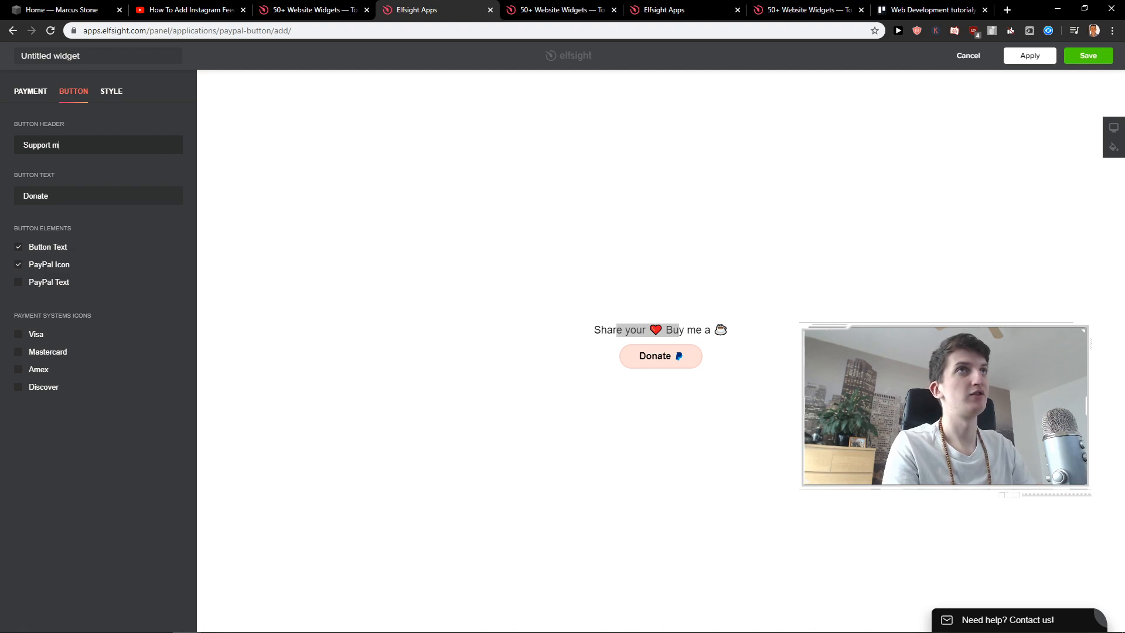
pyautogui.write('e')
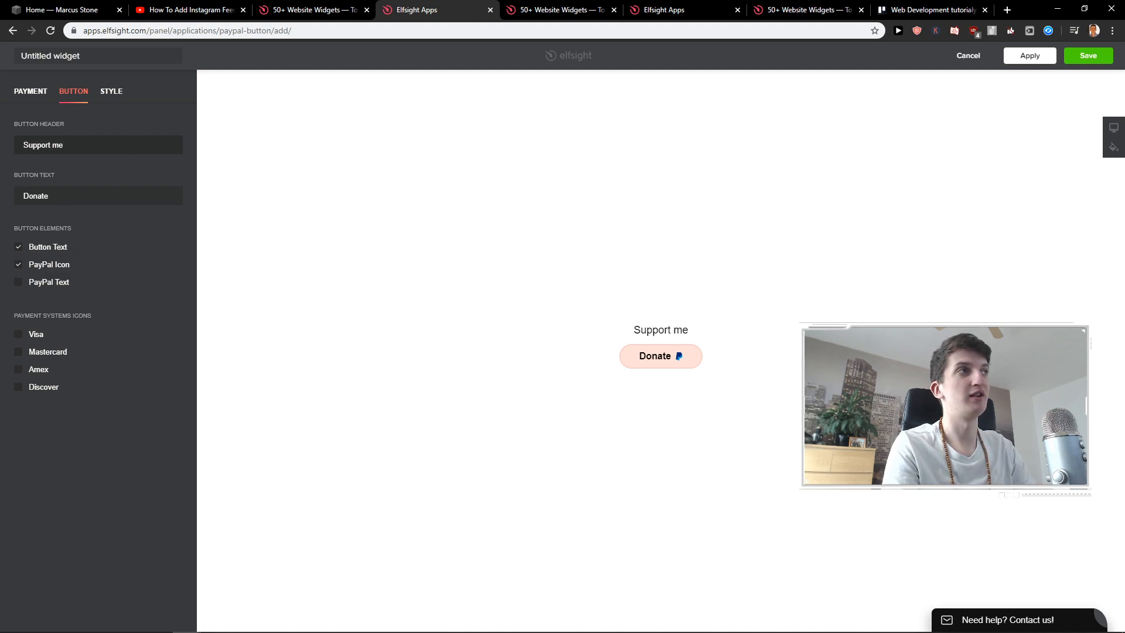
pyautogui.write('You c')
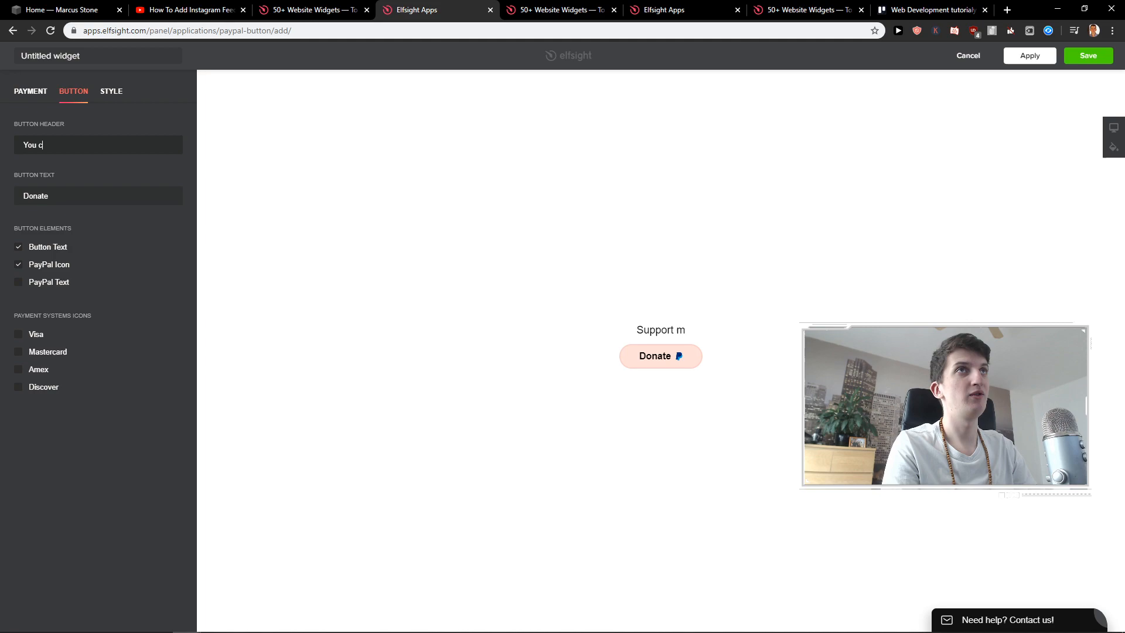
pyautogui.write('an Support me here')
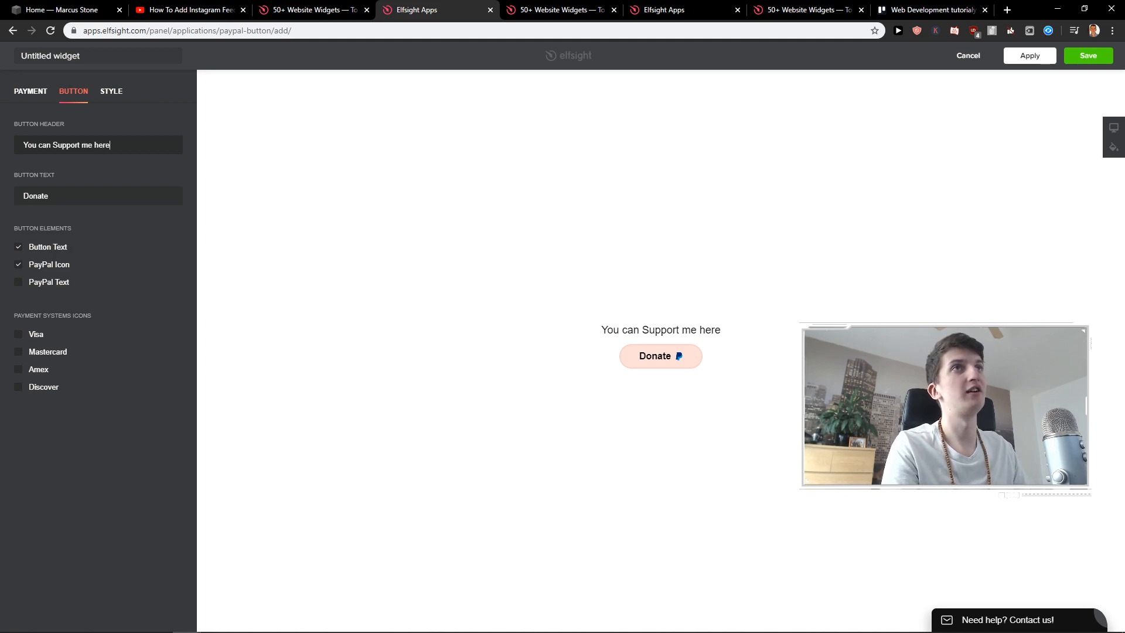
pyautogui.moveTo(117, 111)
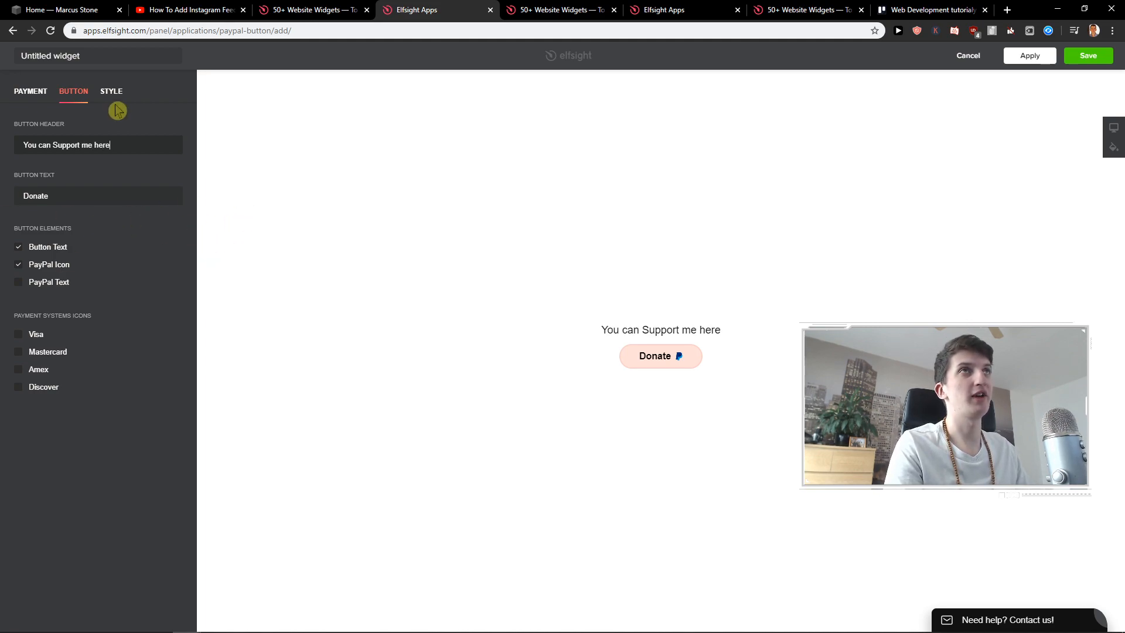
pyautogui.click(111, 91)
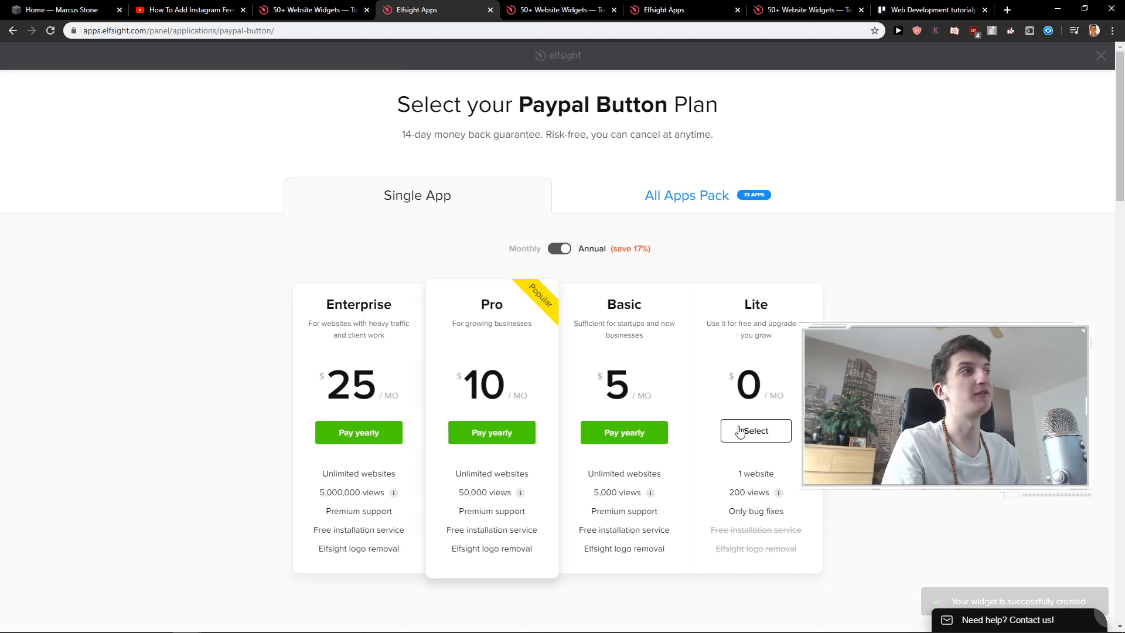
# - Choose the free Lite plan and copy the widget's installation code
pyautogui.click(756, 429)
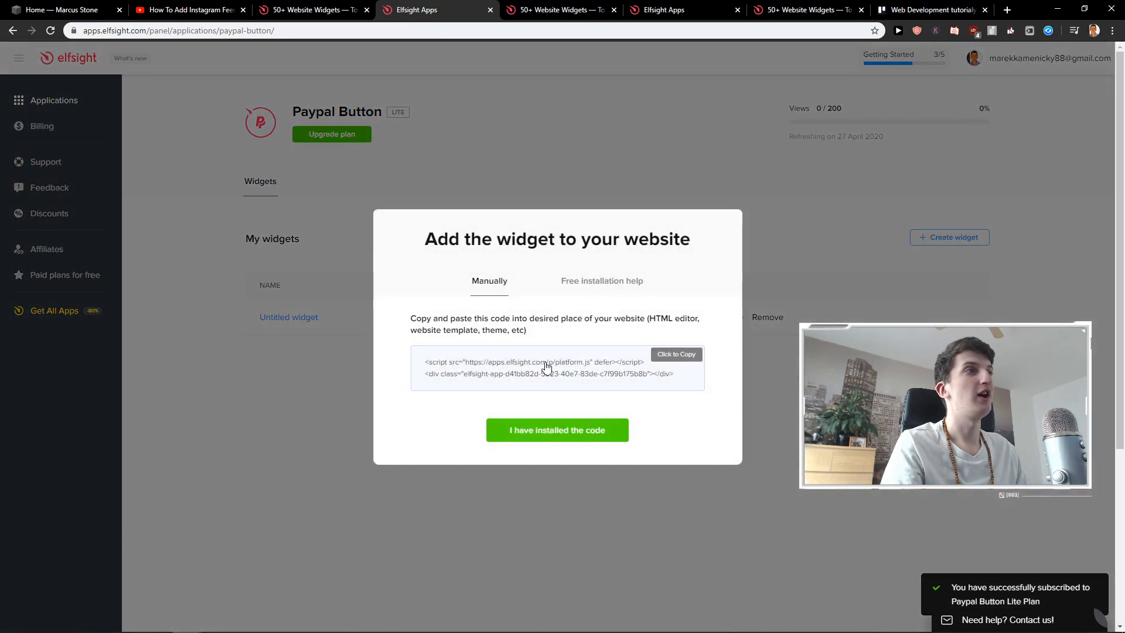
pyautogui.click(314, 11)
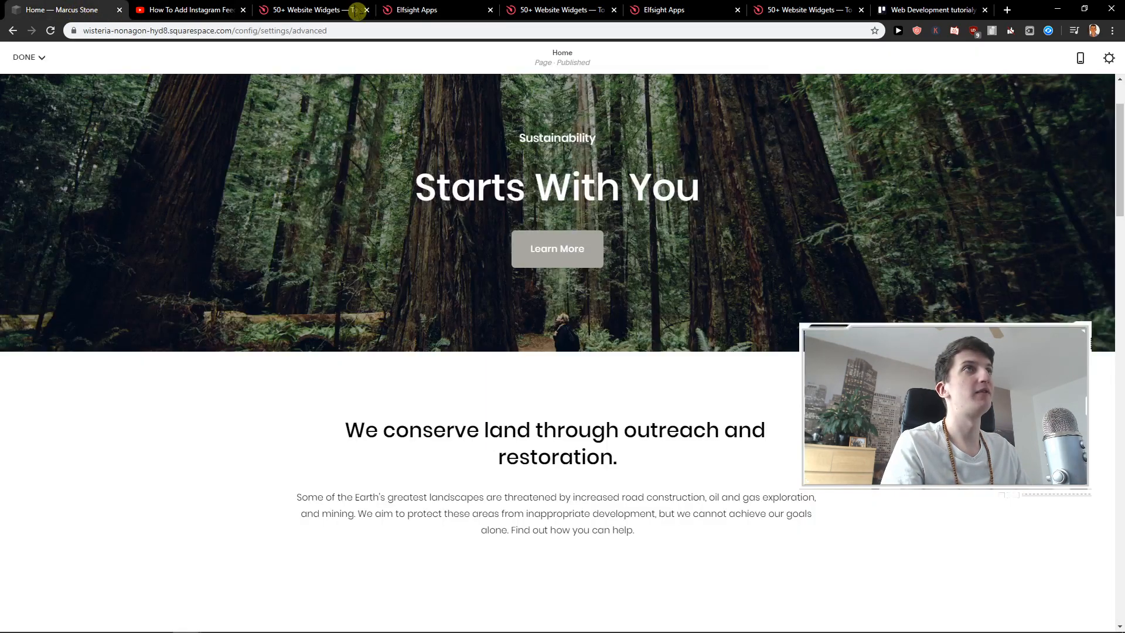
# - Add a blank section with a Code block holding the Elfsight code, then save the page
pyautogui.scroll(-3)
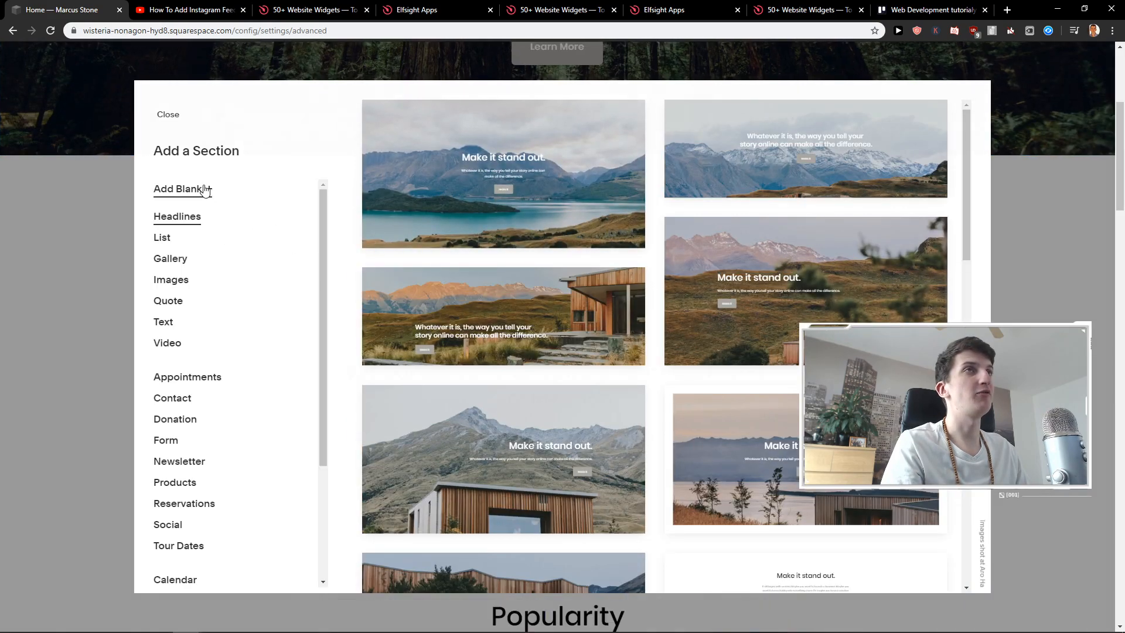
pyautogui.click(177, 188)
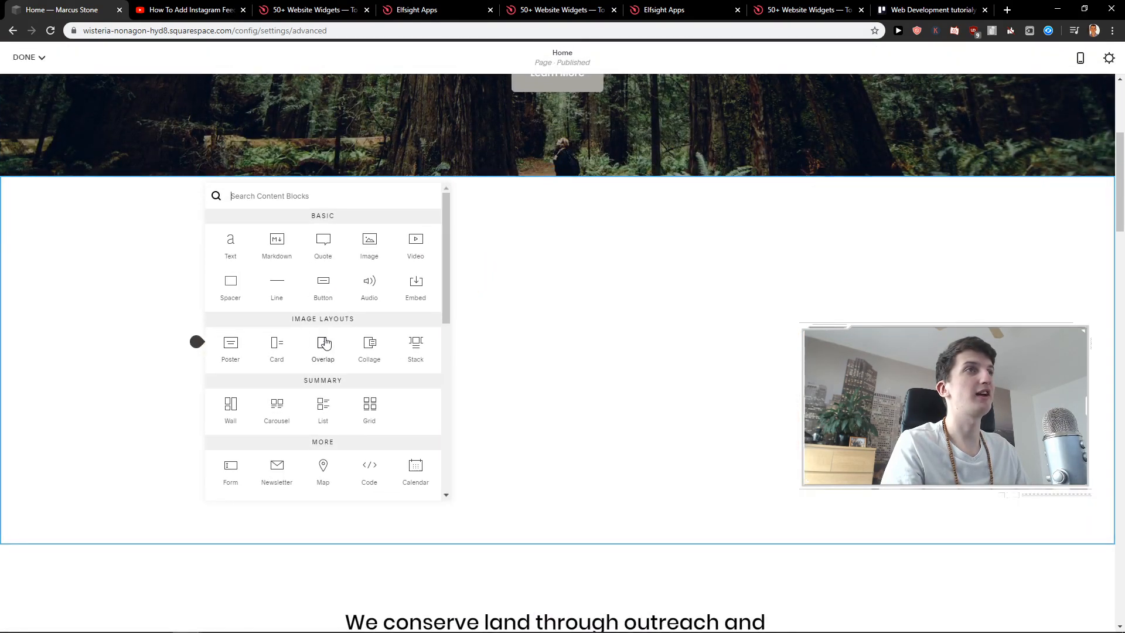
pyautogui.click(369, 465)
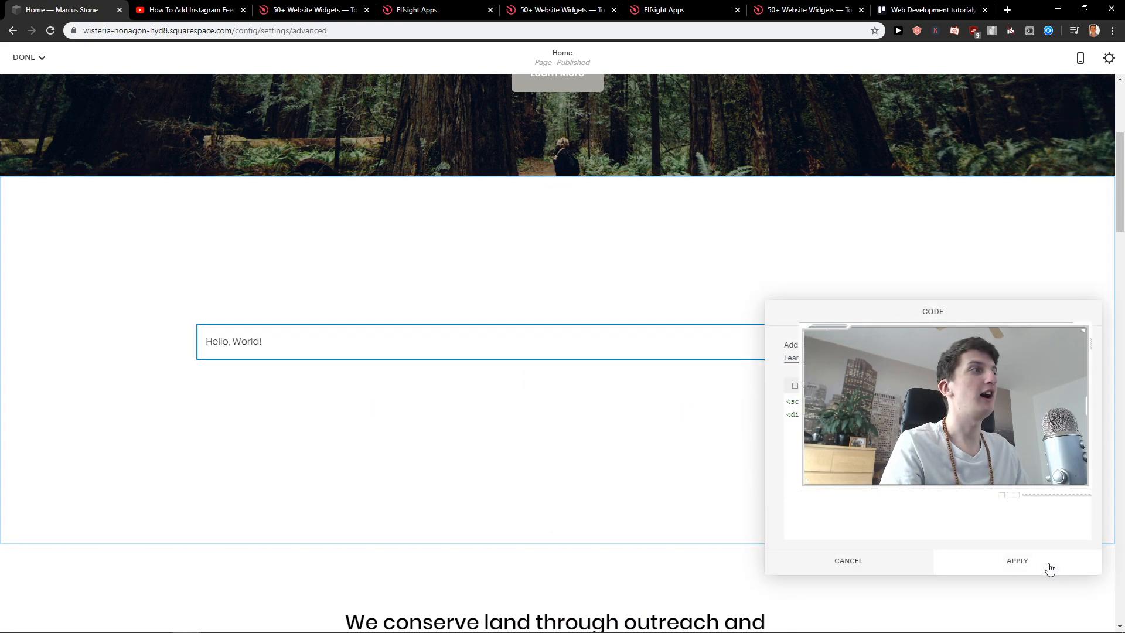
pyautogui.click(1017, 560)
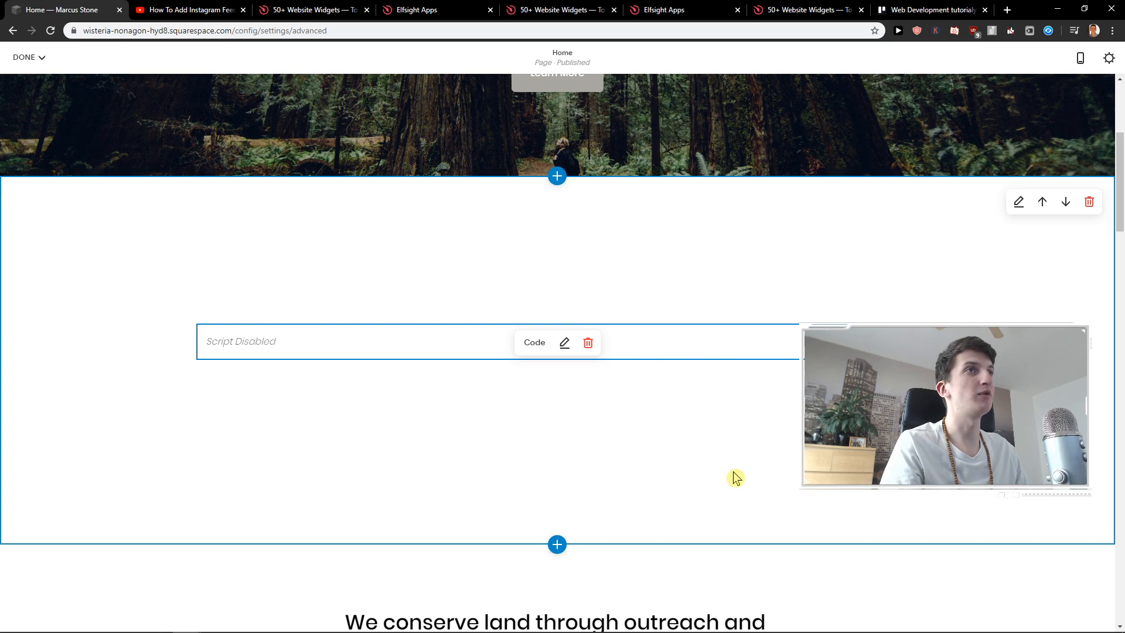
pyautogui.click(25, 58)
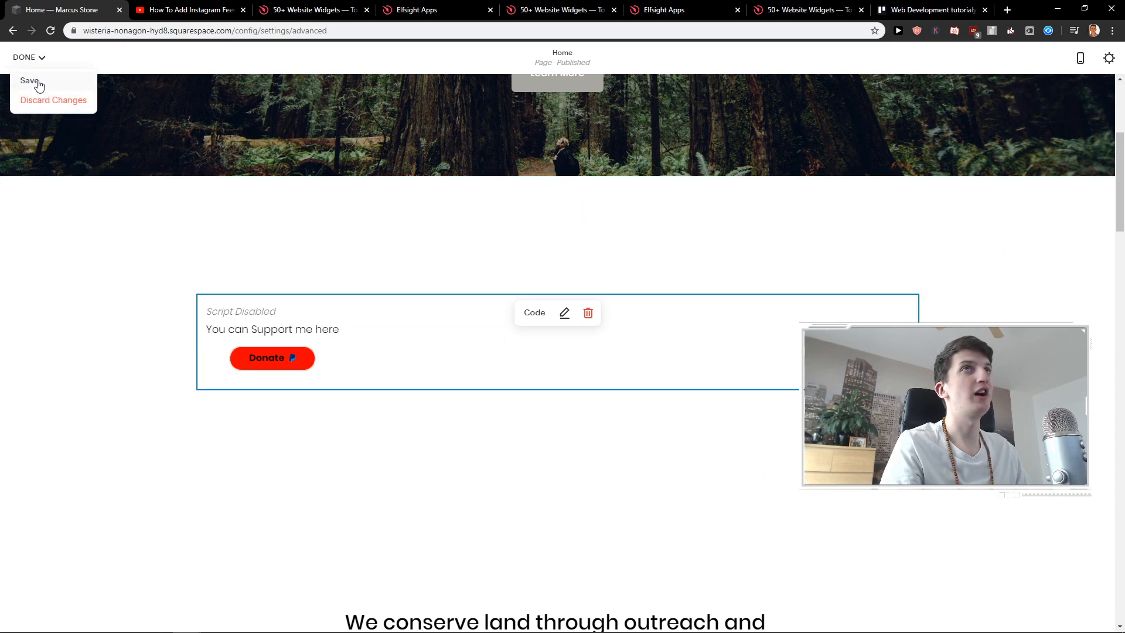
pyautogui.click(29, 80)
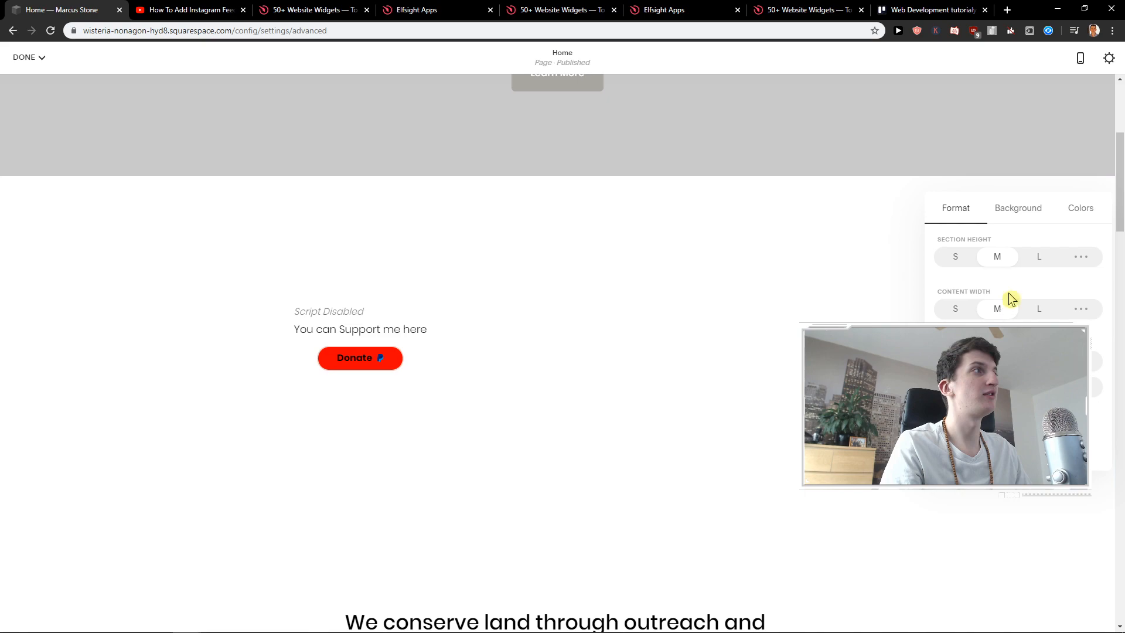
# - Set the donate section's content width to S
pyautogui.click(955, 308)
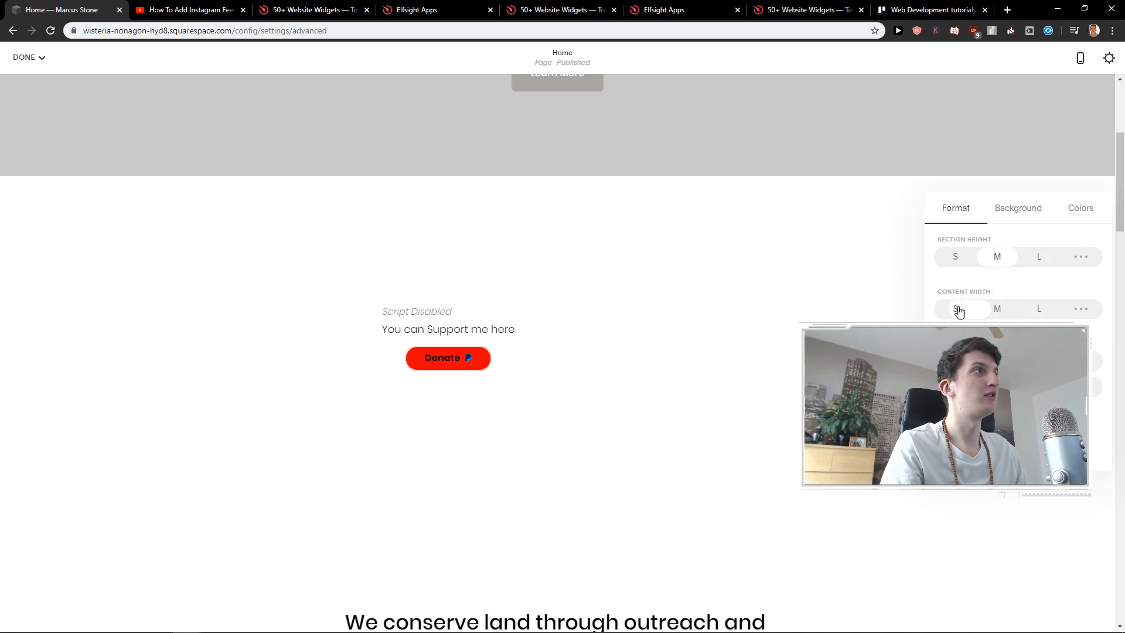
pyautogui.click(955, 308)
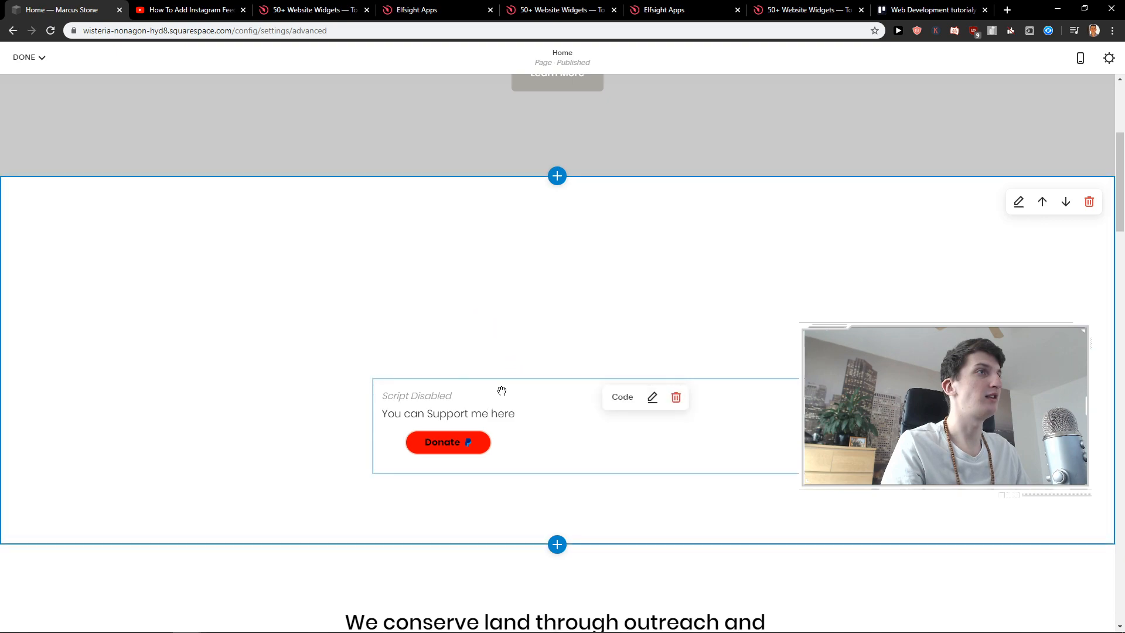
pyautogui.scroll(-3)
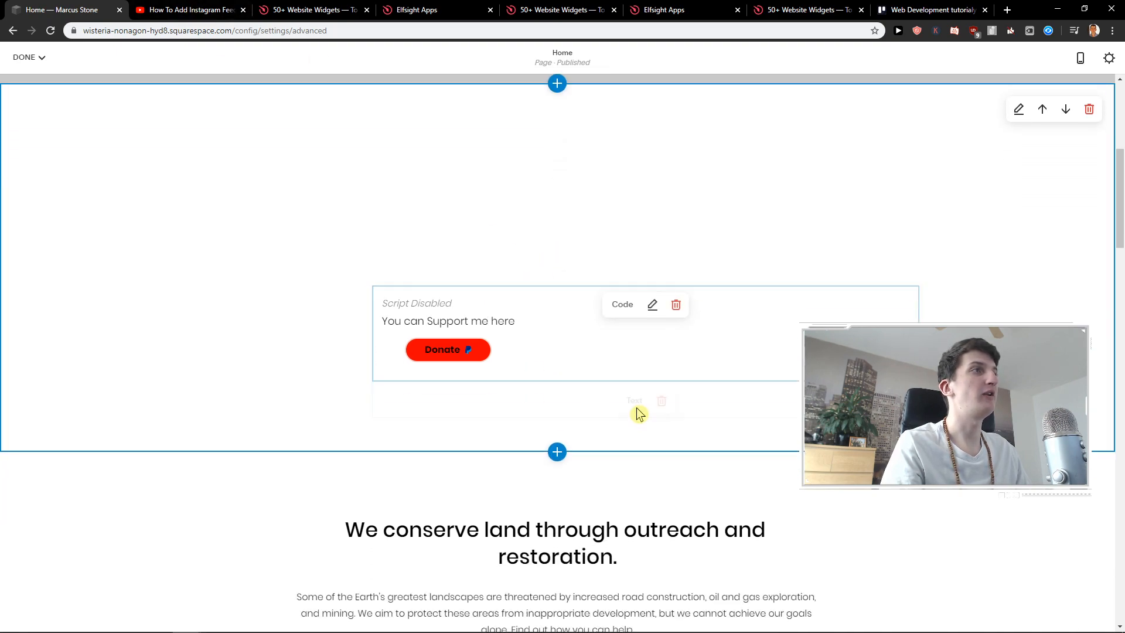
pyautogui.scroll(-3)
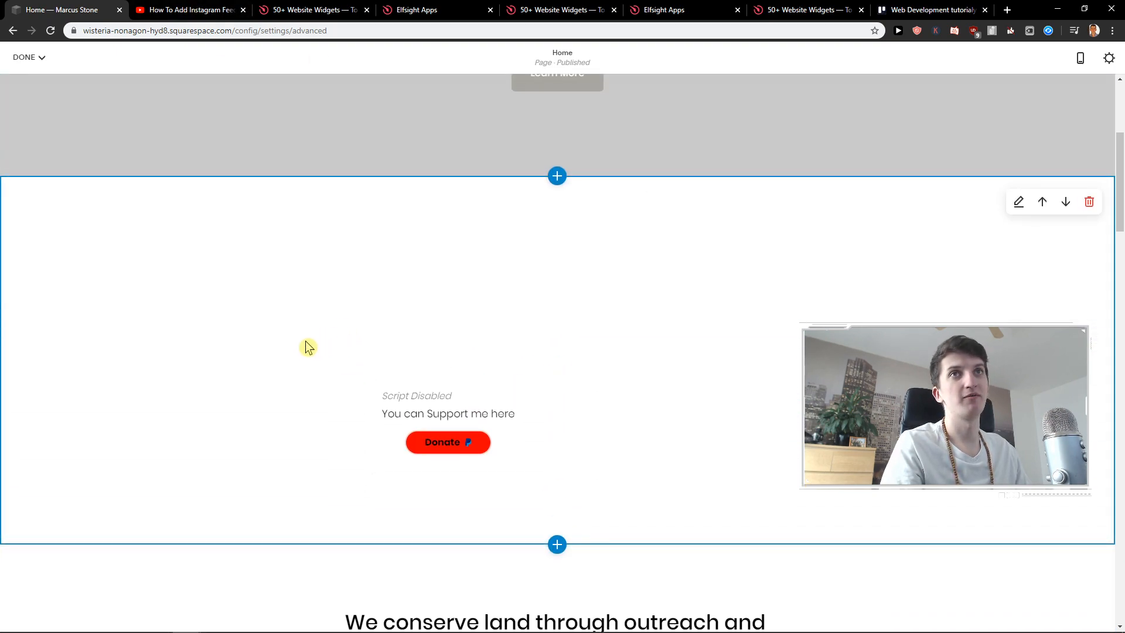
pyautogui.moveTo(288, 350)
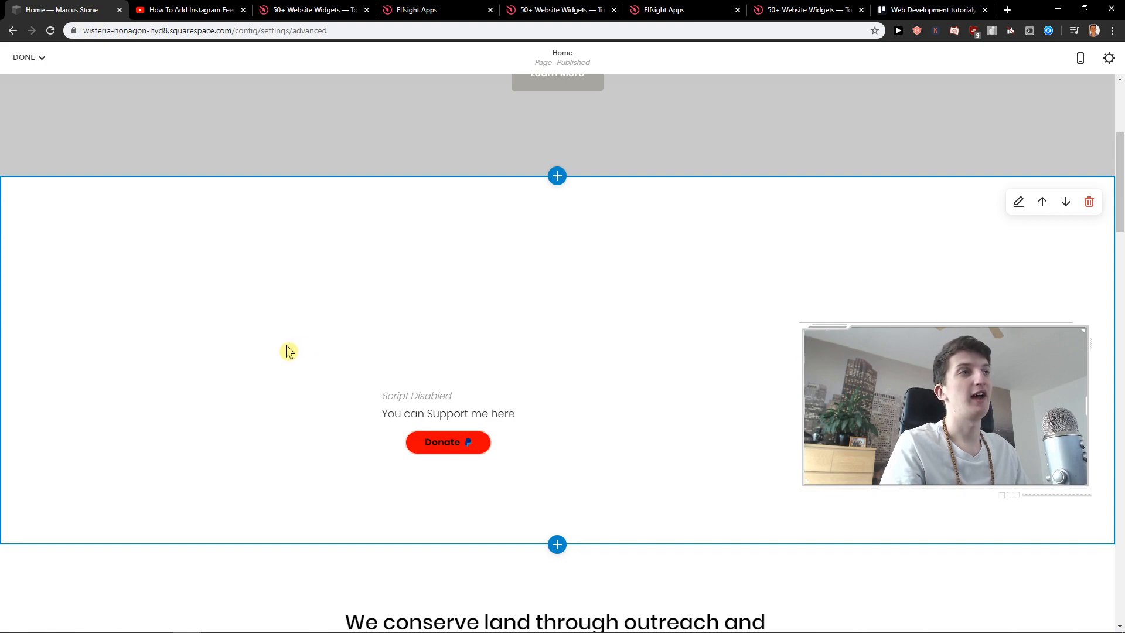